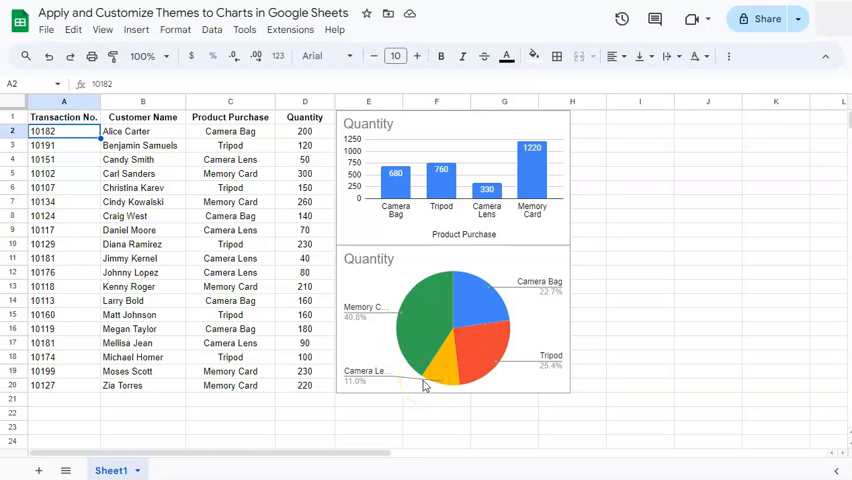
Show the Themes side panel via Format > Theme, listing the current Standard theme
{"action": "left_click", "coordinate": [174, 28]}
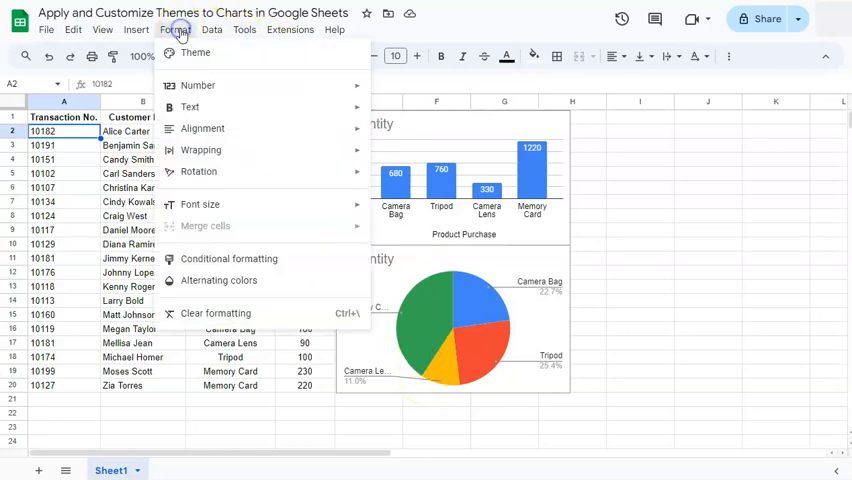
{"action": "left_click", "coordinate": [196, 52]}
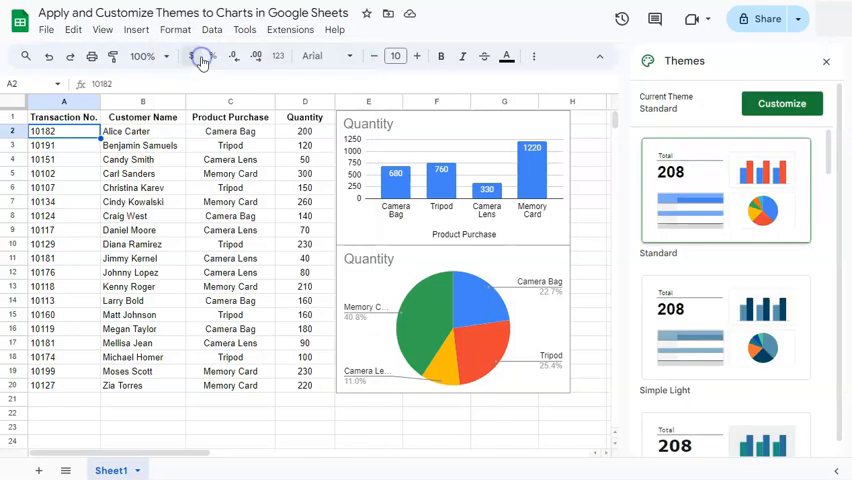
{"action": "mouse_move", "coordinate": [794, 304]}
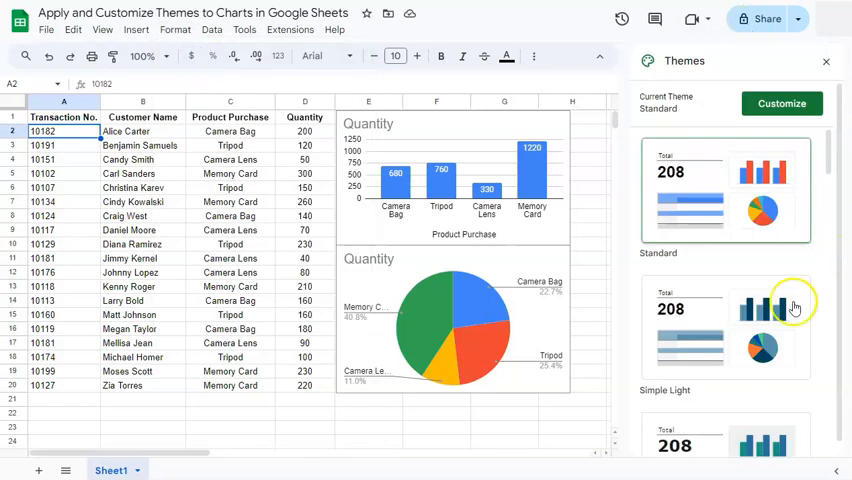
{"action": "mouse_move", "coordinate": [640, 192]}
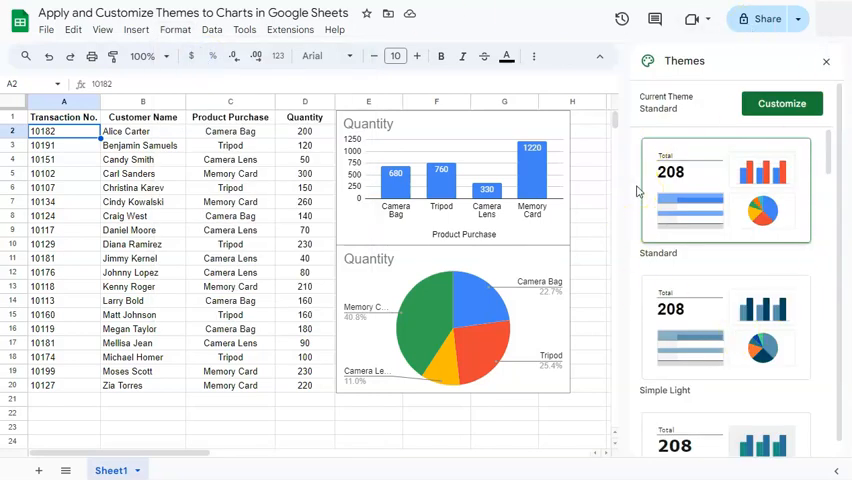
{"action": "mouse_move", "coordinate": [680, 192]}
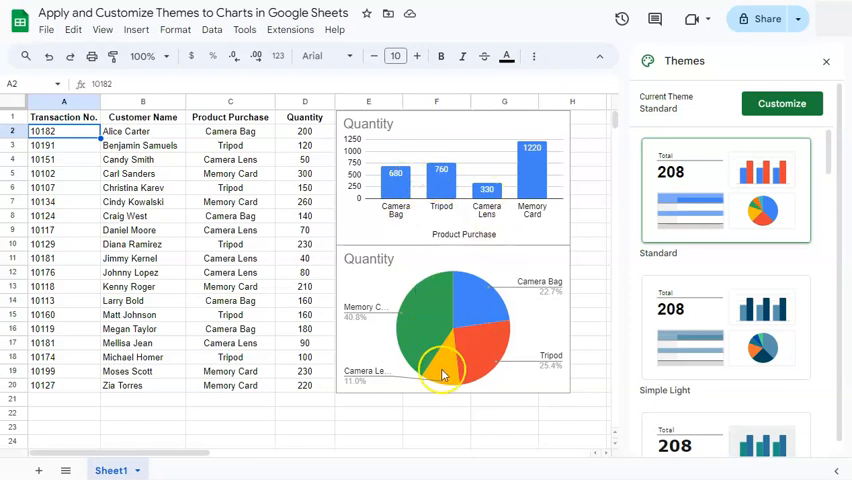
{"action": "mouse_move", "coordinate": [448, 384]}
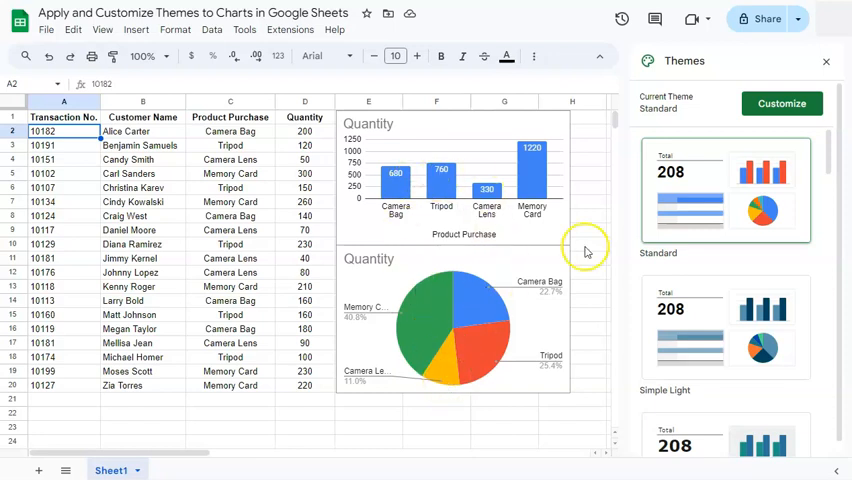
Try the Ocean theme on the charts, then move on toward the Groovy theme
{"action": "scroll", "scroll_direction": "down", "scroll_amount": 3}
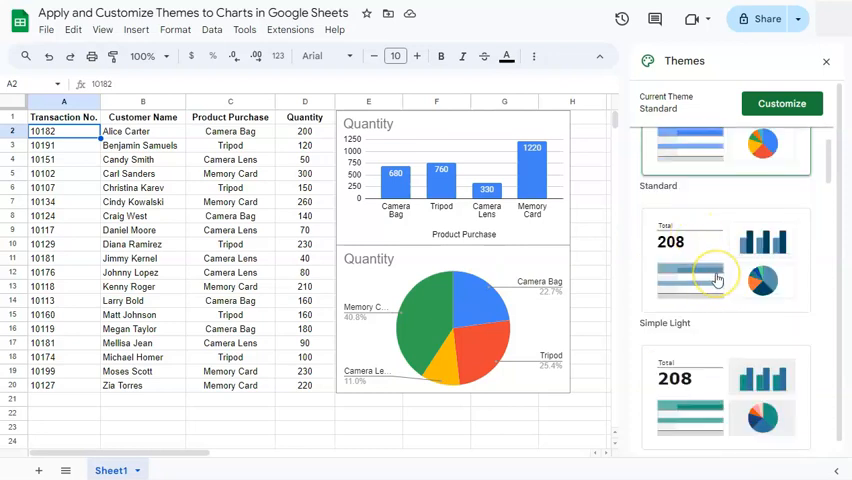
{"action": "scroll", "scroll_direction": "down", "scroll_amount": 3}
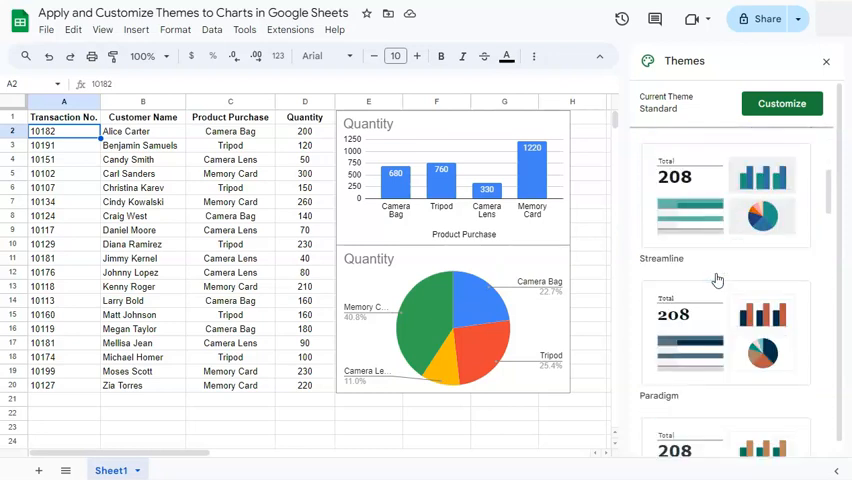
{"action": "scroll", "scroll_direction": "down", "scroll_amount": 3}
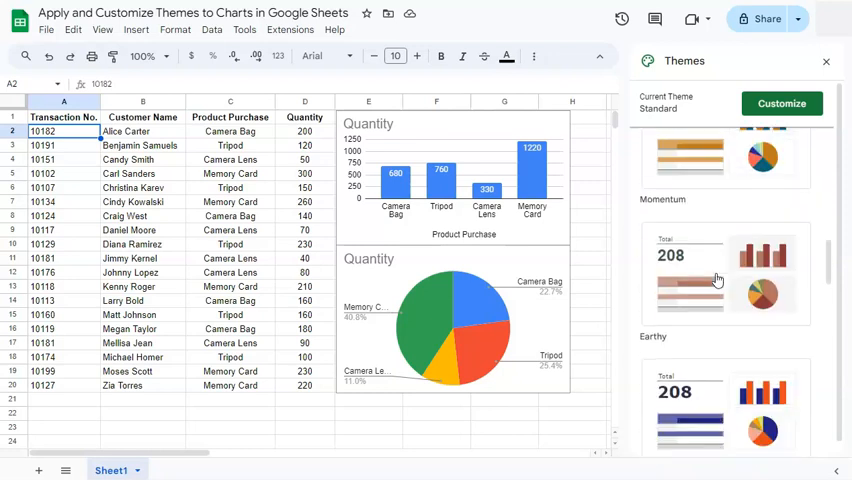
{"action": "scroll", "scroll_direction": "down", "scroll_amount": 3}
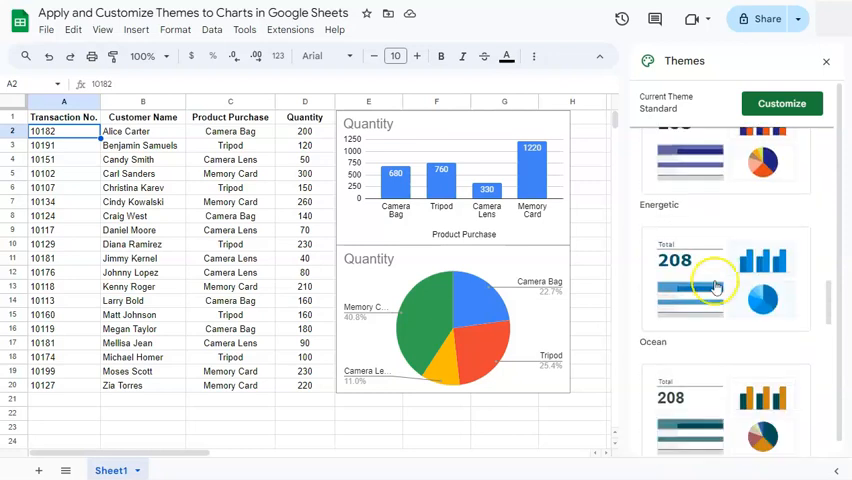
{"action": "left_click", "coordinate": [724, 278]}
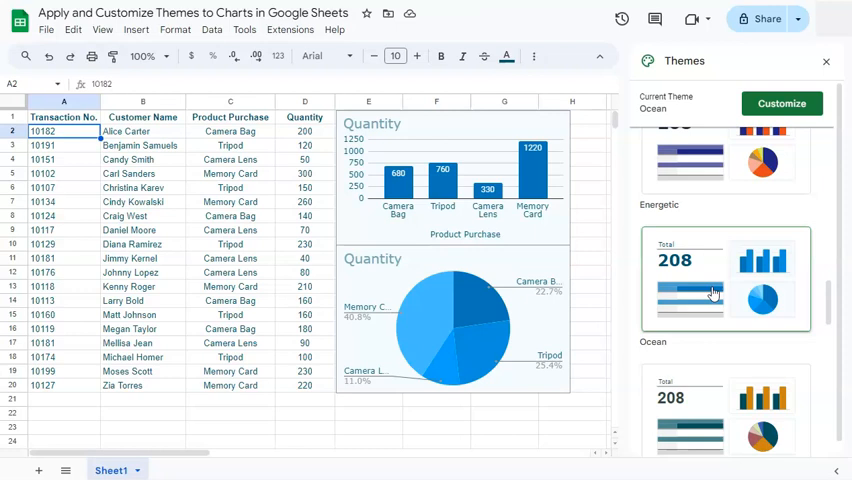
{"action": "scroll", "scroll_direction": "down", "scroll_amount": 3}
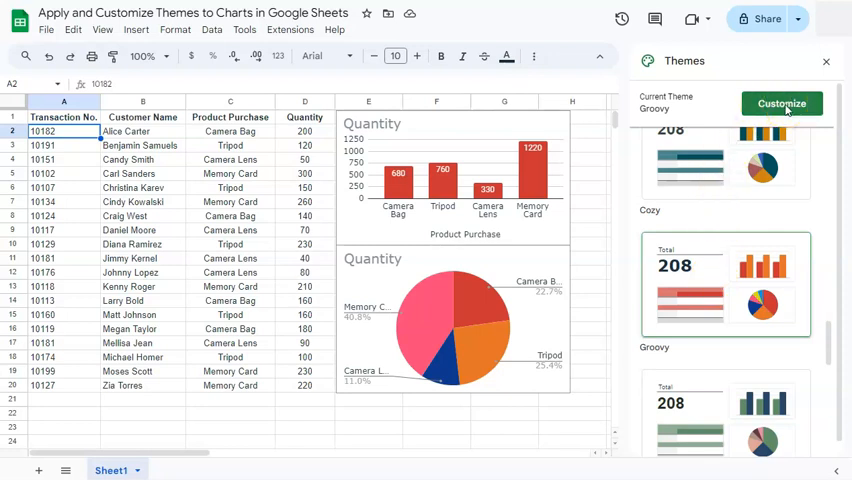
Customize the Groovy theme so chart text uses the Georgia font
{"action": "left_click", "coordinate": [780, 104]}
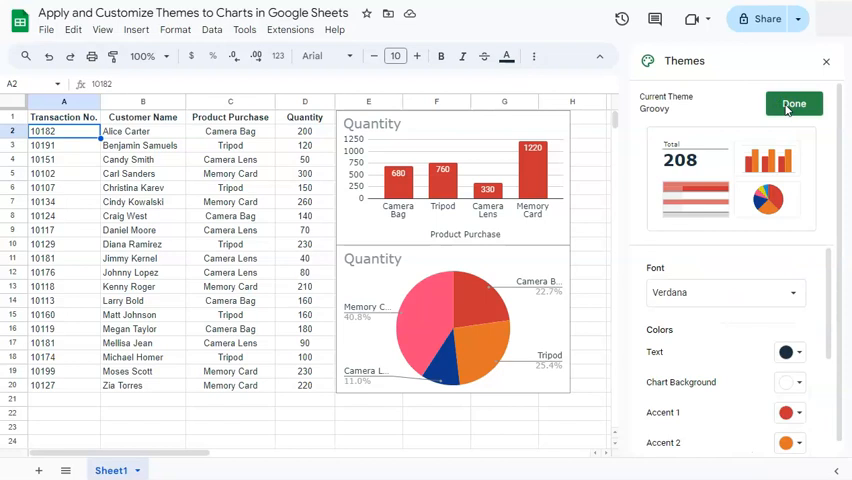
{"action": "scroll", "scroll_direction": "down", "scroll_amount": 3}
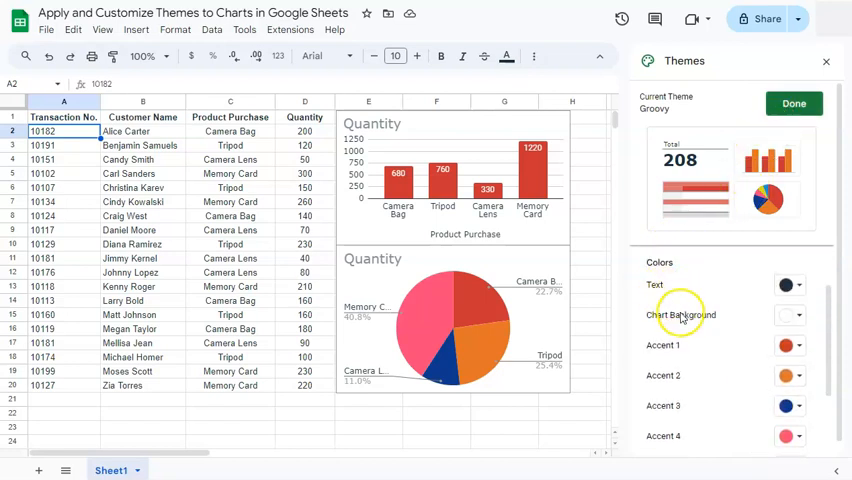
{"action": "mouse_move", "coordinate": [690, 366]}
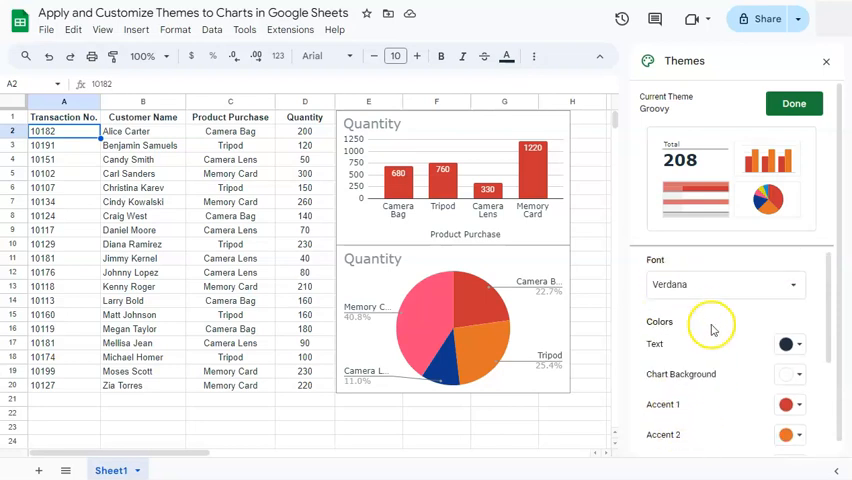
{"action": "left_click", "coordinate": [724, 284]}
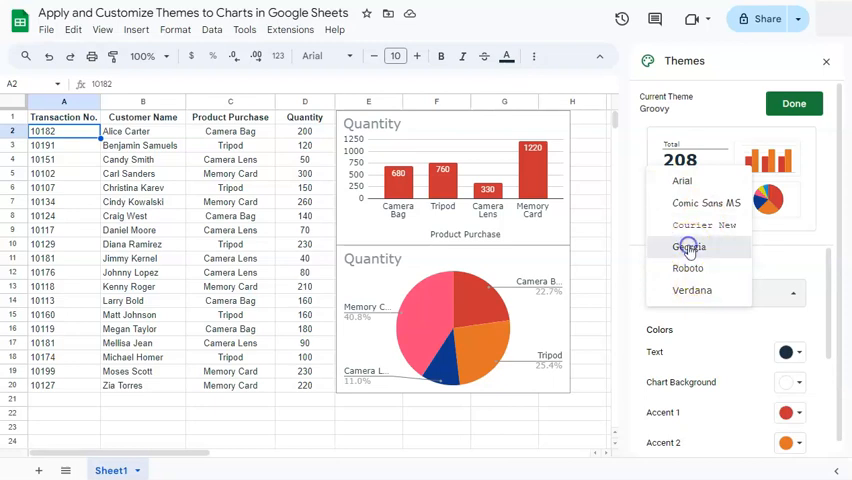
{"action": "left_click", "coordinate": [690, 246]}
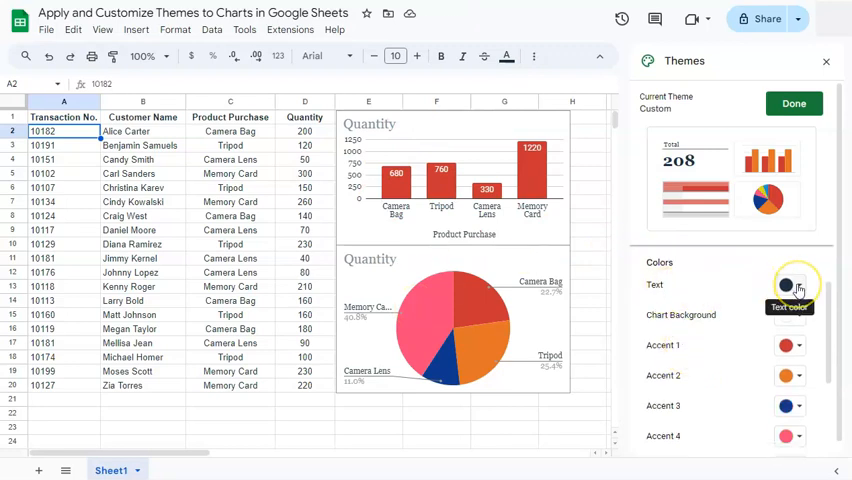
Set the theme's Text colour to black, then move down toward Accent 4
{"action": "left_click", "coordinate": [788, 286]}
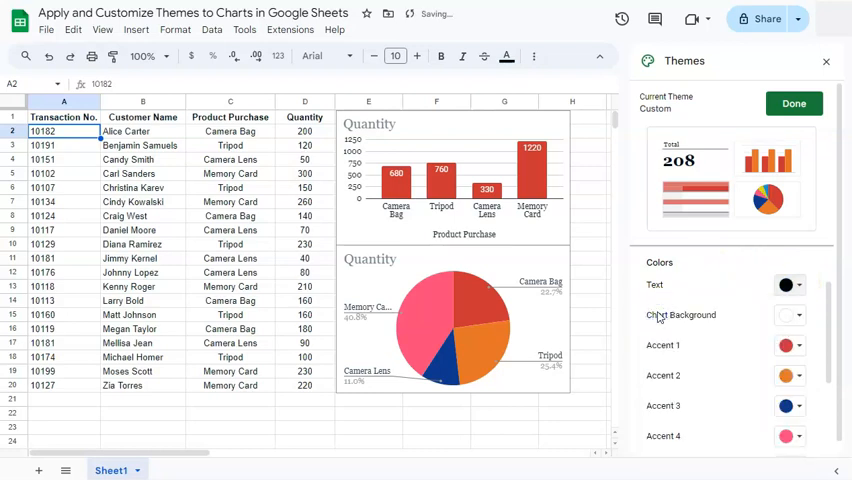
{"action": "left_click", "coordinate": [788, 316]}
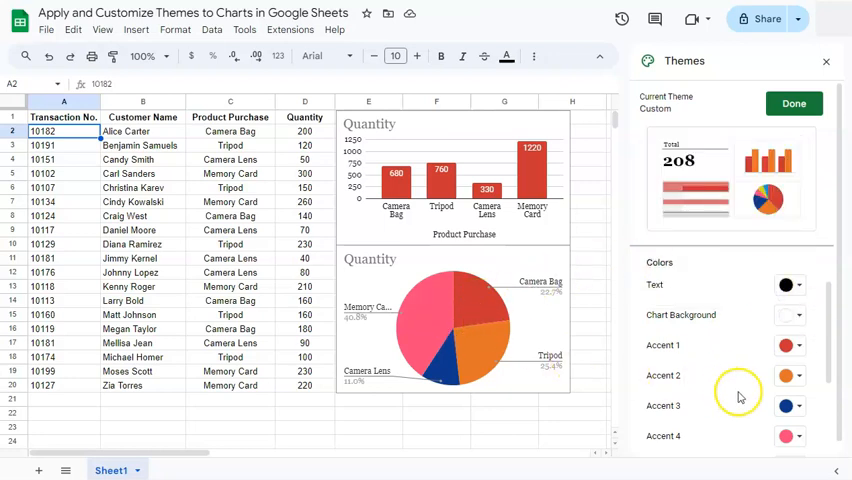
{"action": "scroll", "scroll_direction": "down", "scroll_amount": 3}
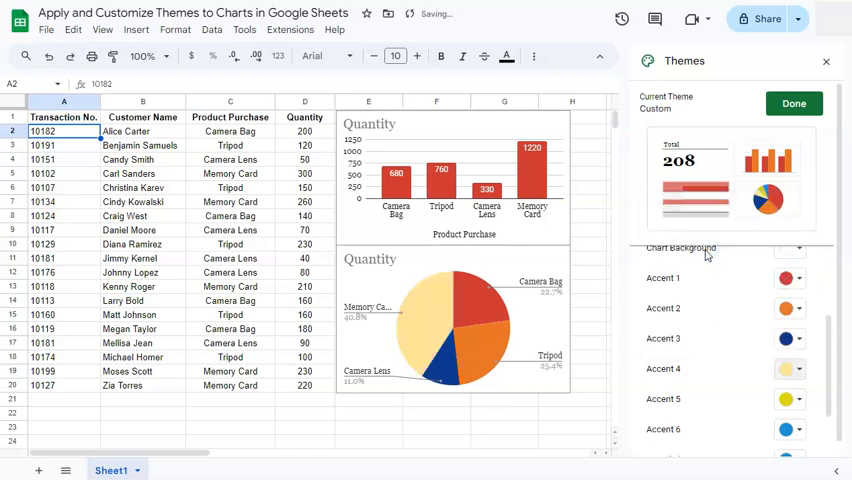
{"action": "mouse_move", "coordinate": [716, 340]}
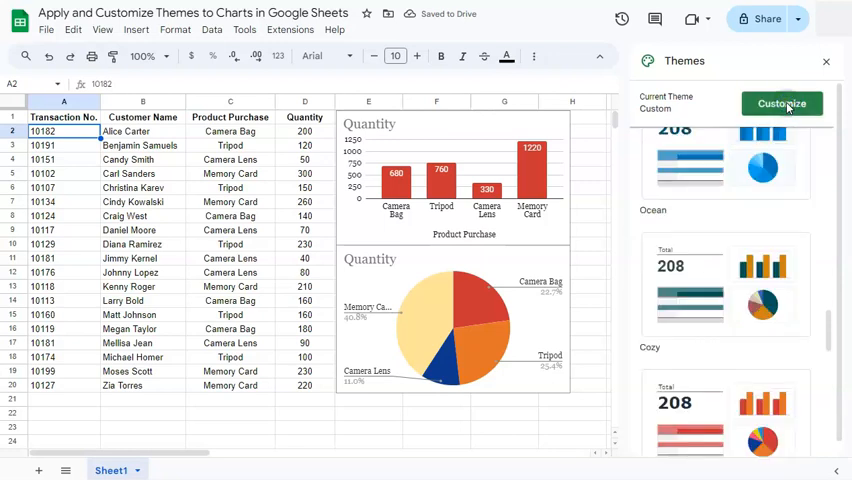
Close the Themes side panel, leaving the custom-themed charts beside the data
{"action": "left_click", "coordinate": [826, 60]}
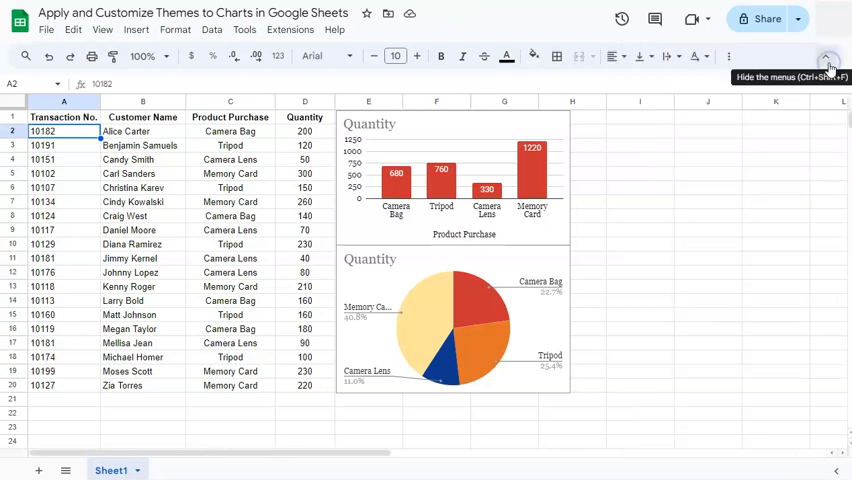
{"action": "mouse_move", "coordinate": [644, 244]}
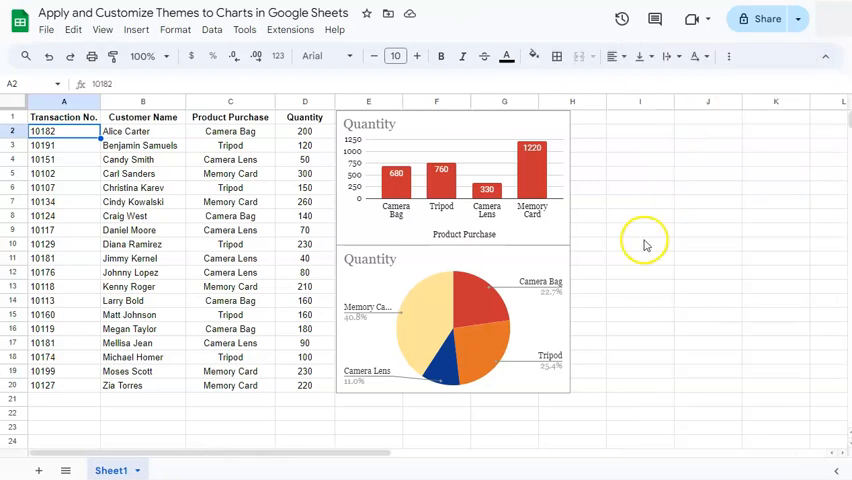